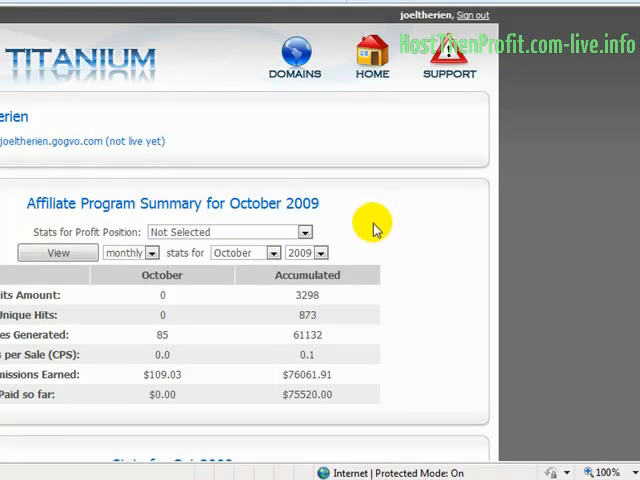
mouse_move(378, 280)
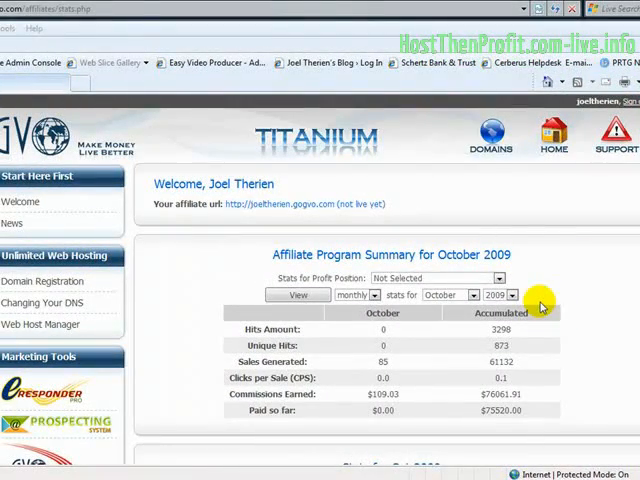
mouse_move(565, 300)
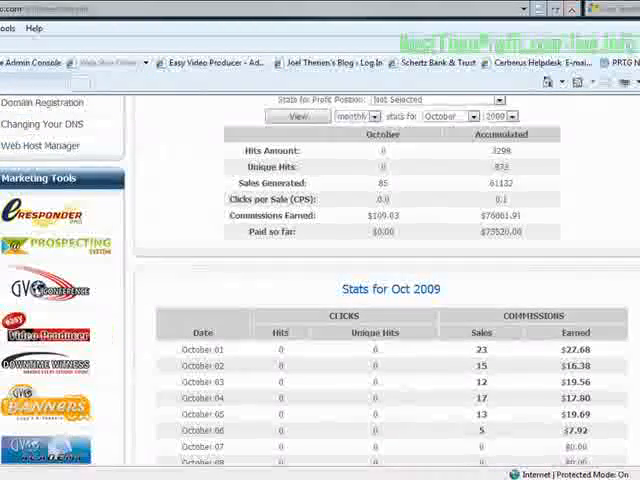
Bring up the GVO Conference overview from Marketing Tools and reach the default room's settings
scroll(down, 3)
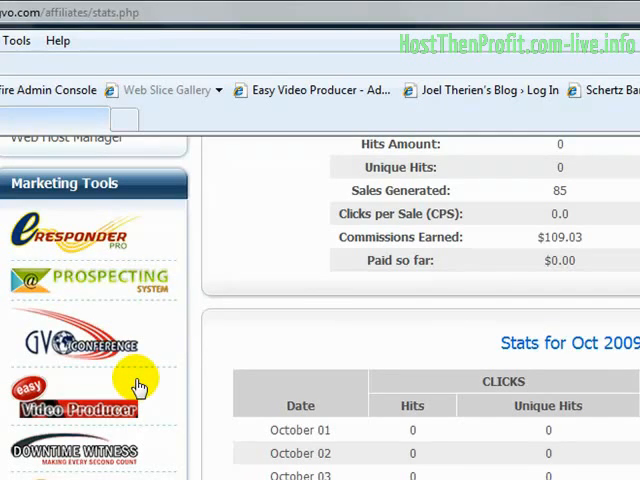
click(80, 345)
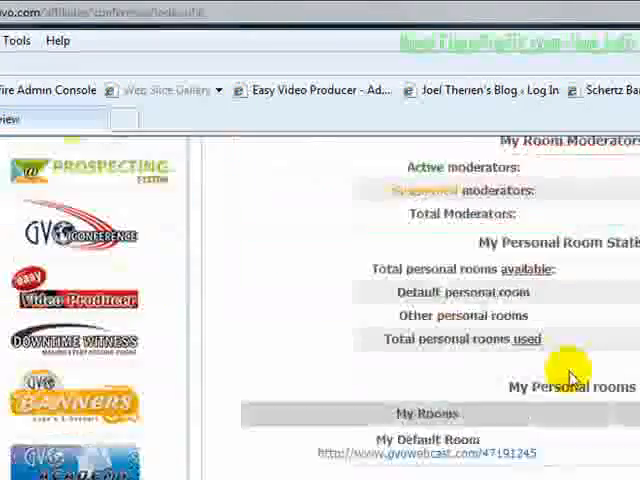
scroll(down, 3)
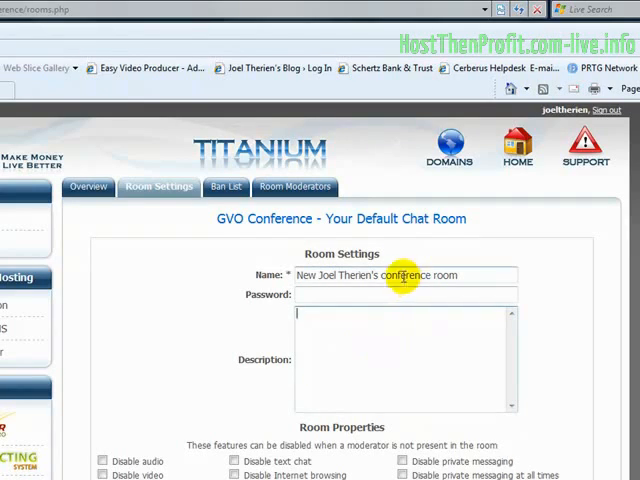
Update the default chat room so its new name and properties are saved
scroll(down, 3)
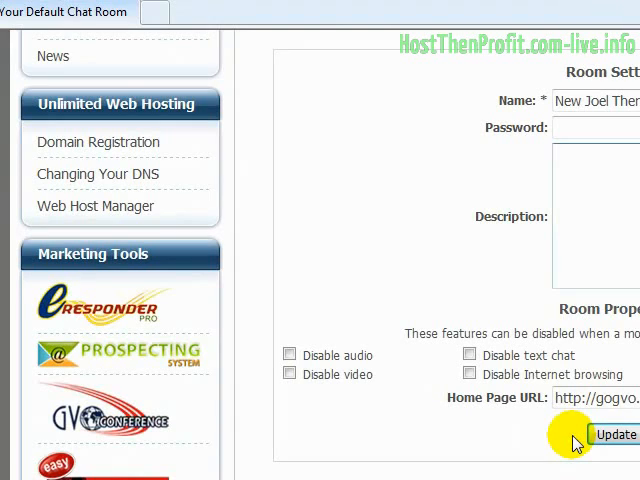
click(560, 155)
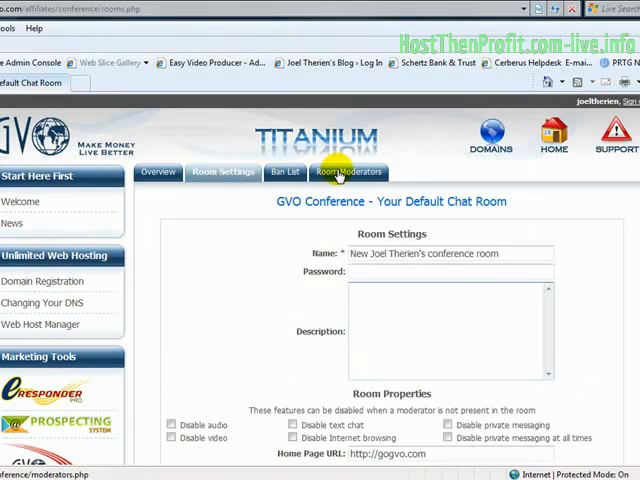
click(347, 172)
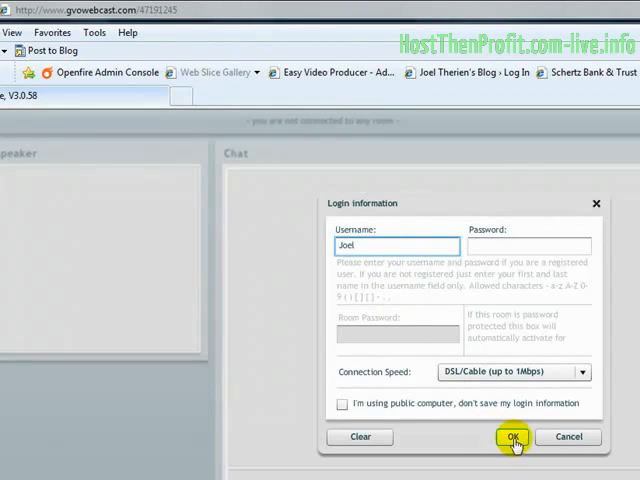
Enter the conference room under a guest name, then return to the back office Overview
click(512, 437)
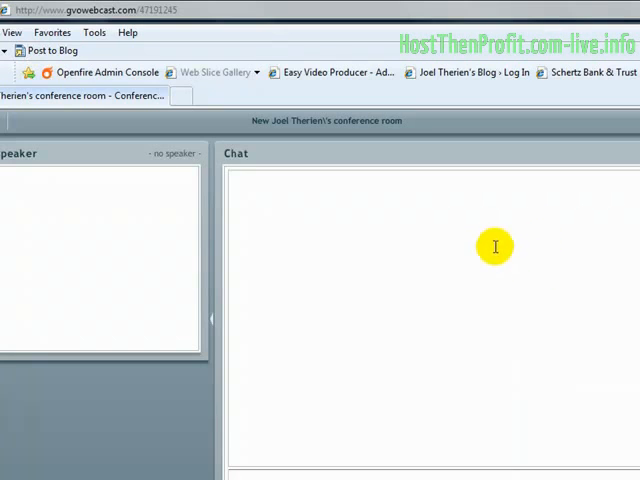
scroll(down, 3)
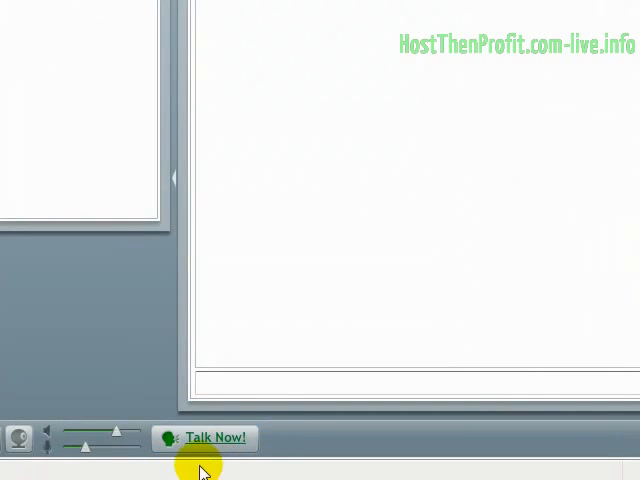
click(213, 438)
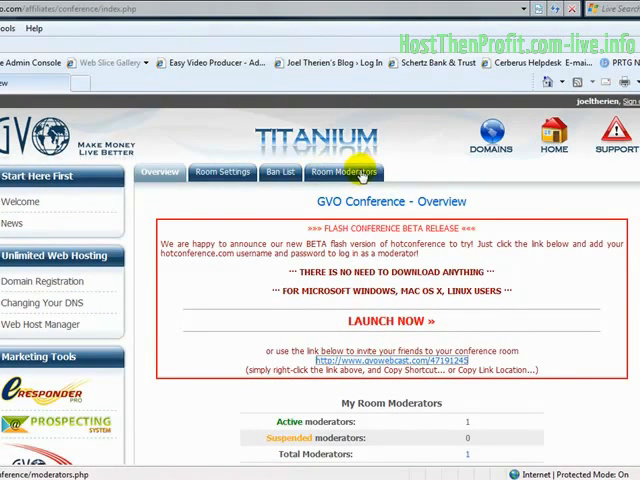
Copy the moderator username and password and sign in to the room with them
click(344, 171)
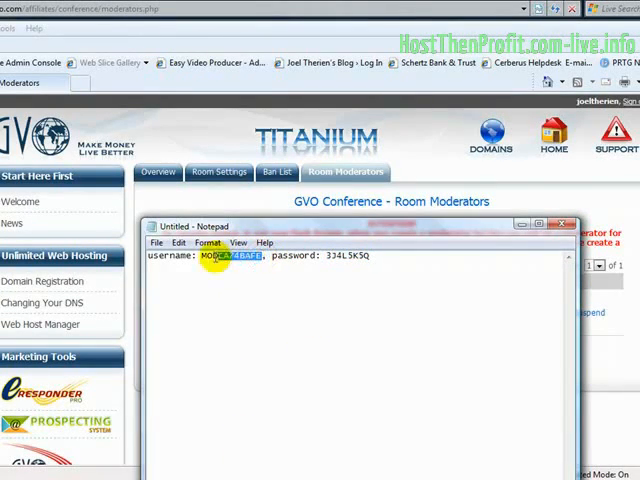
right_click(210, 256)
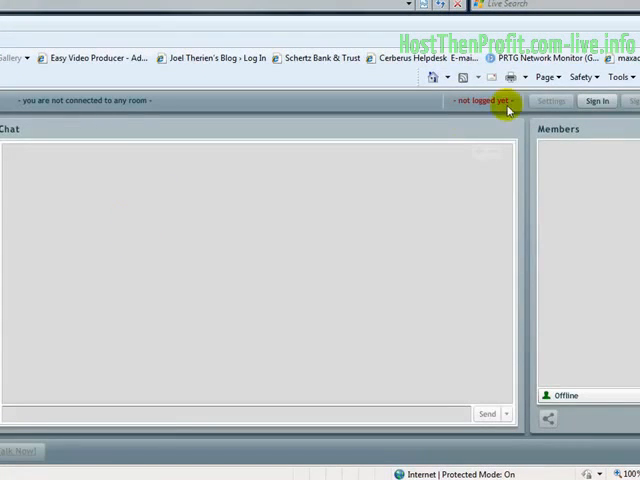
click(597, 100)
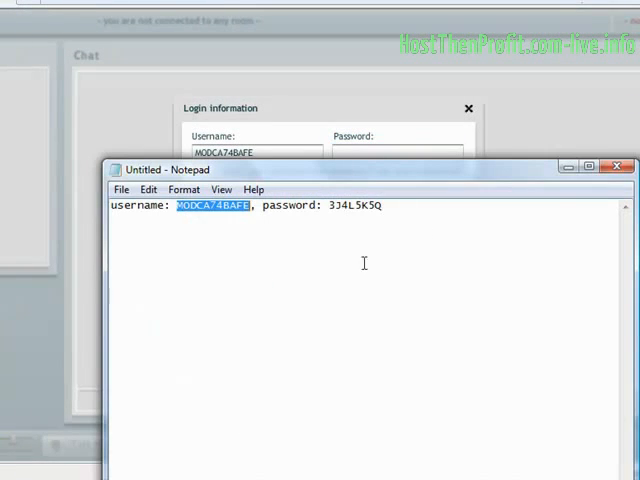
double_click(355, 207)
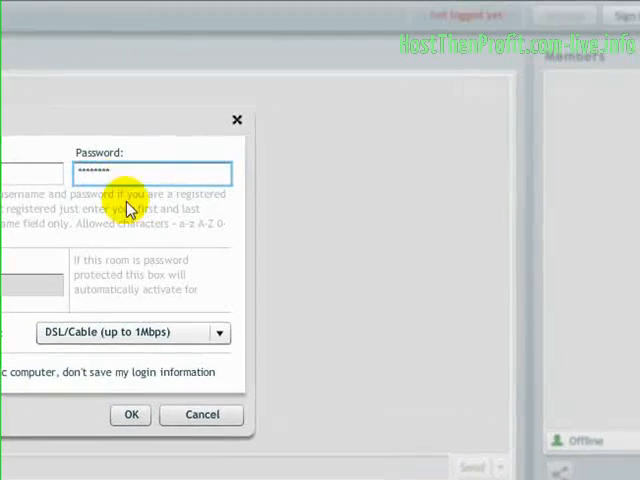
click(130, 415)
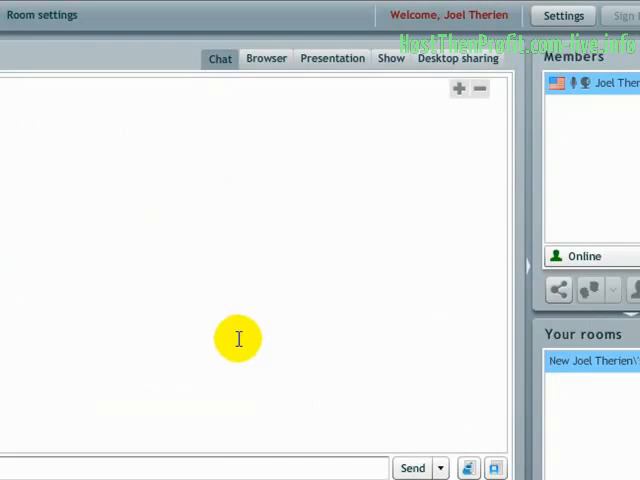
mouse_move(410, 163)
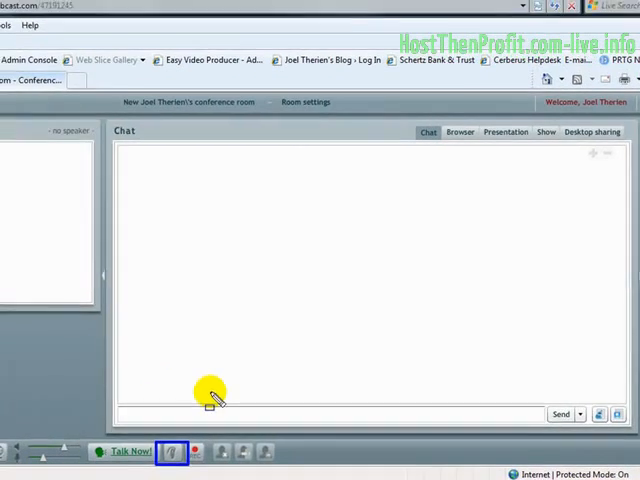
click(174, 452)
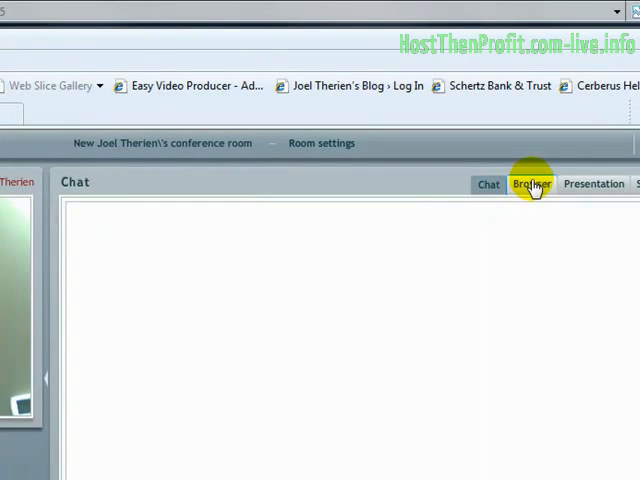
Preview the room's built-in web browser, PowerPoint presentation upload and desktop sharing panels
click(531, 184)
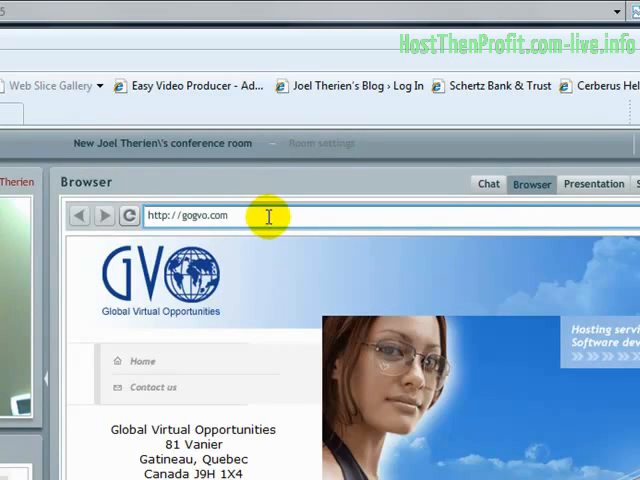
click(593, 184)
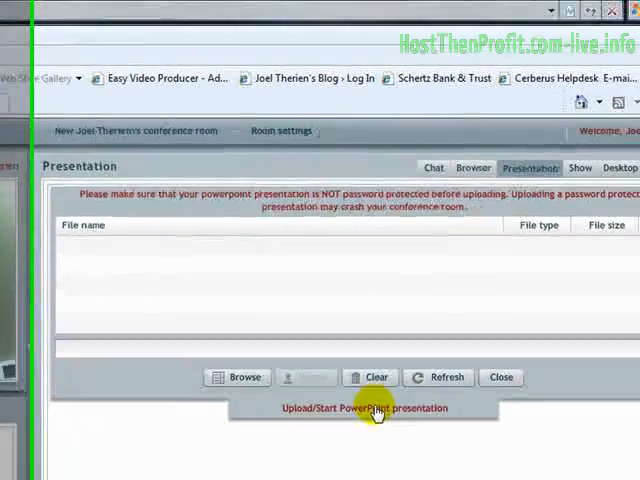
click(362, 408)
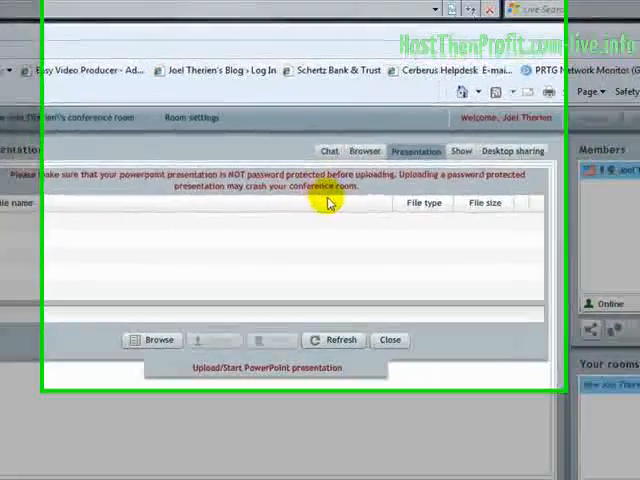
click(578, 188)
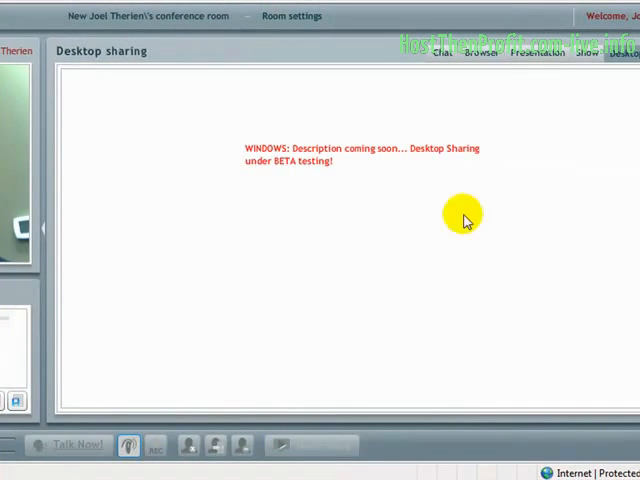
Go back to the Chat panel showing Joel's webcast video and chat box
click(583, 55)
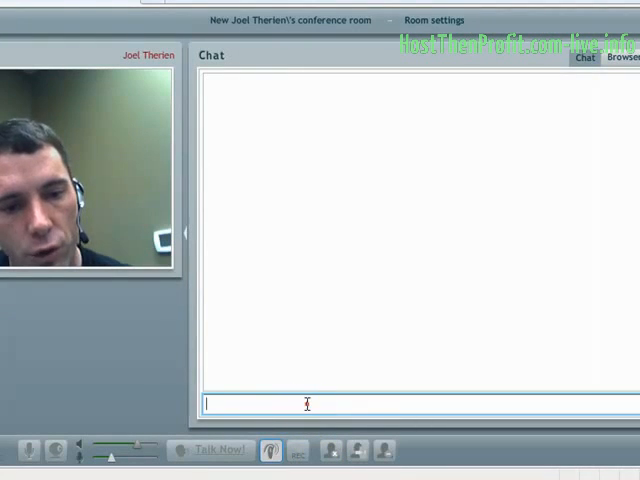
text(te)
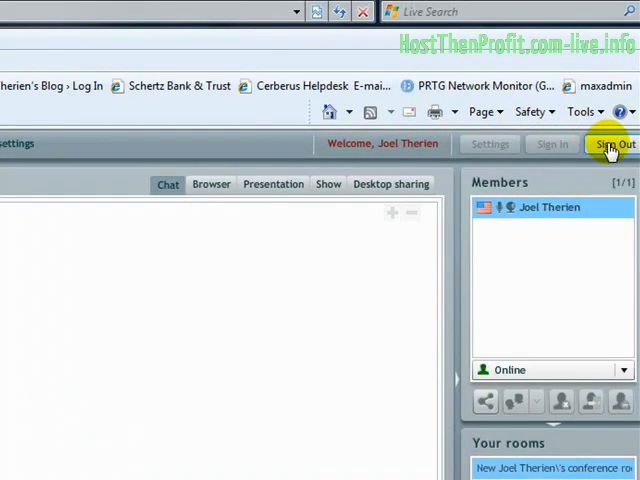
Sign out of the room and review the Ban List of banned IP addresses
click(611, 143)
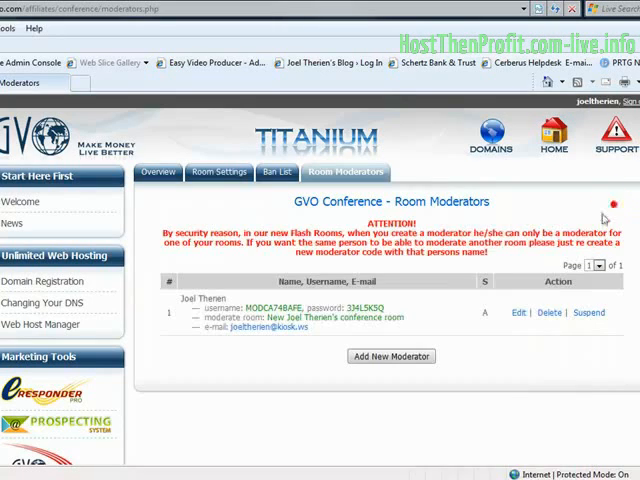
click(277, 172)
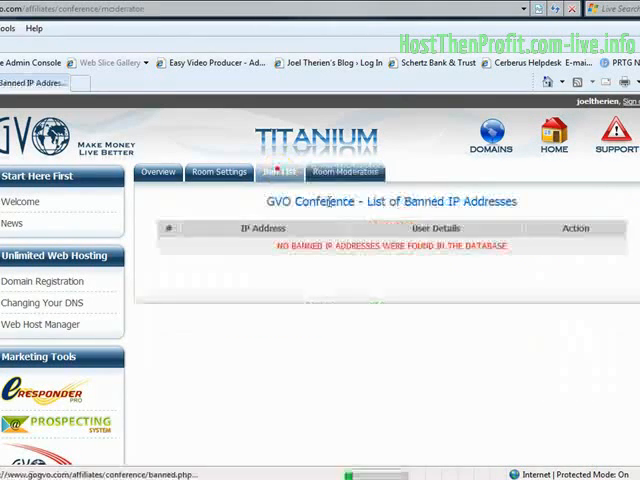
click(280, 172)
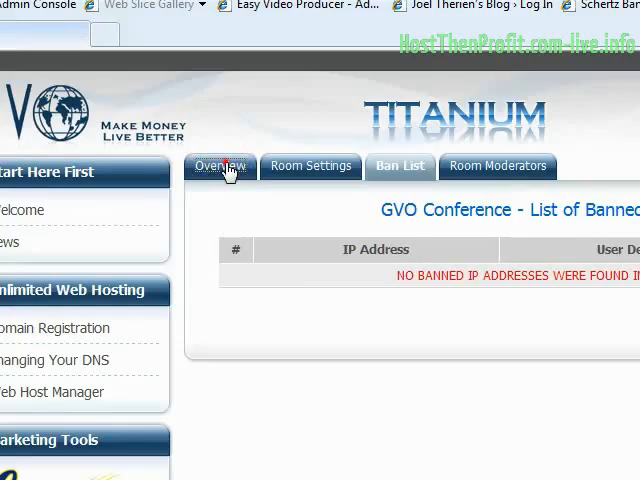
click(219, 166)
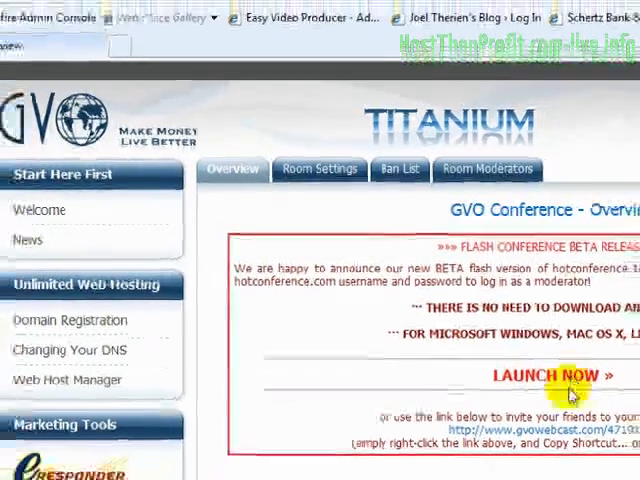
click(548, 375)
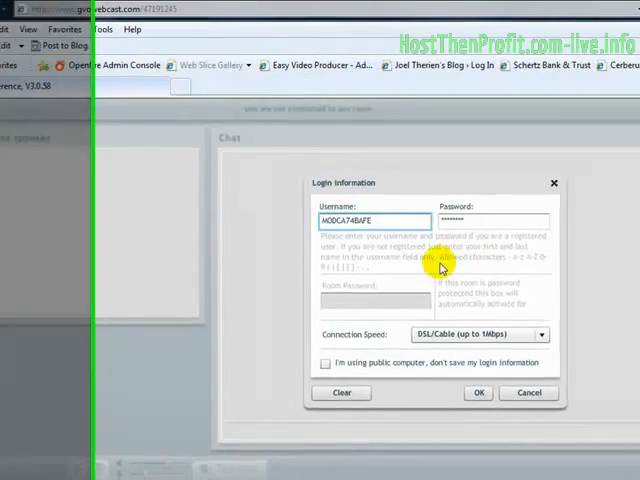
Confirm the moderator login so Joel is listed online with member management tools available
click(478, 392)
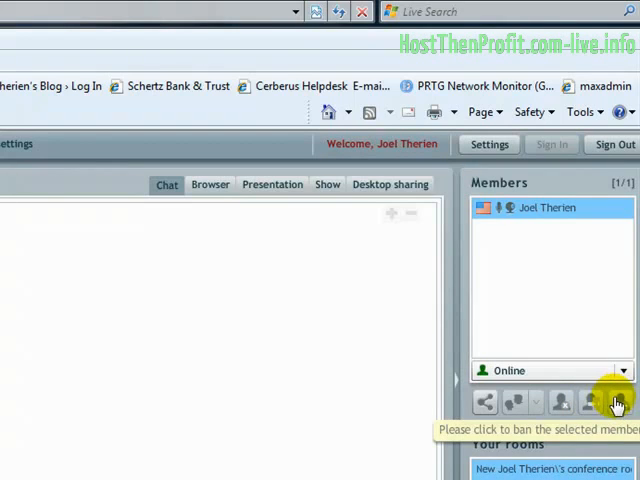
mouse_move(324, 352)
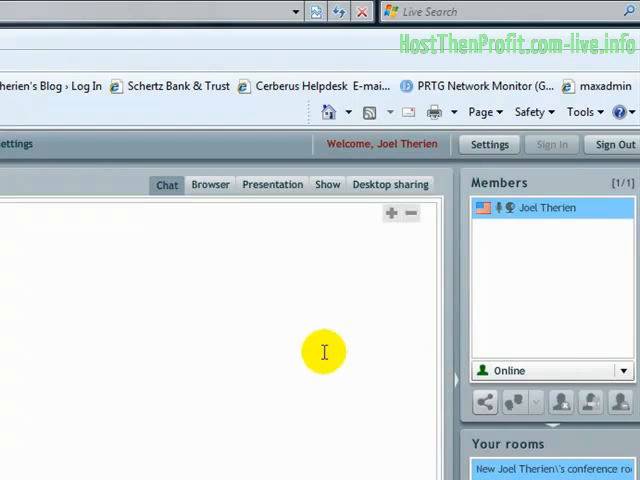
mouse_move(258, 350)
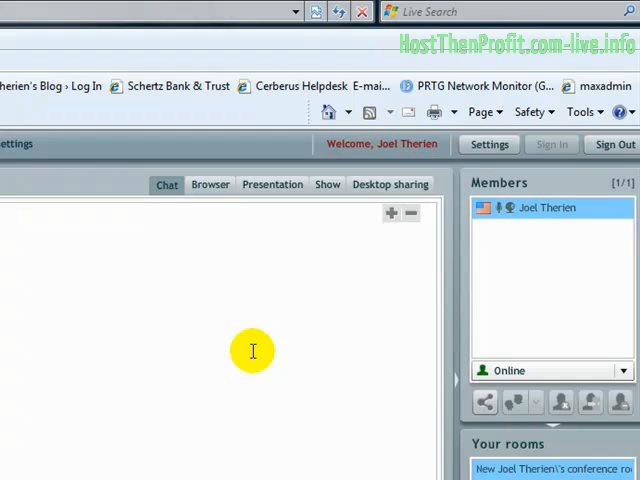
mouse_move(285, 347)
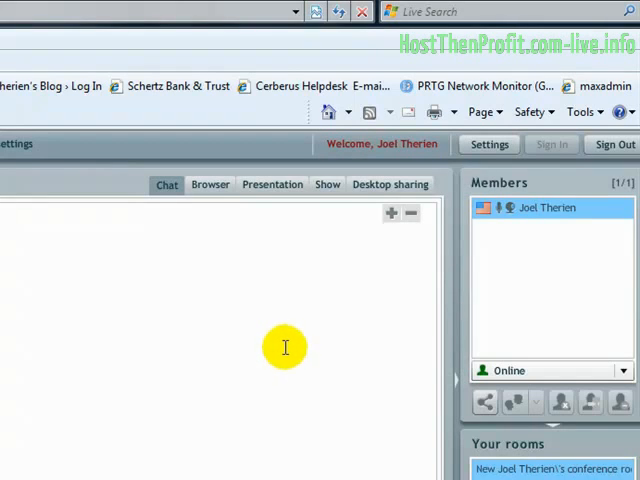
mouse_move(272, 358)
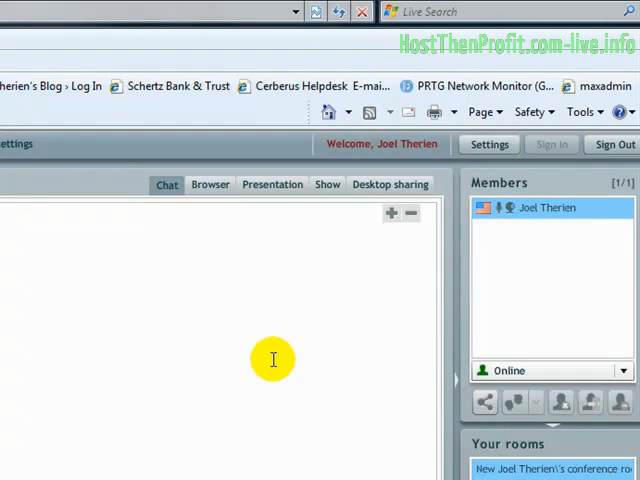